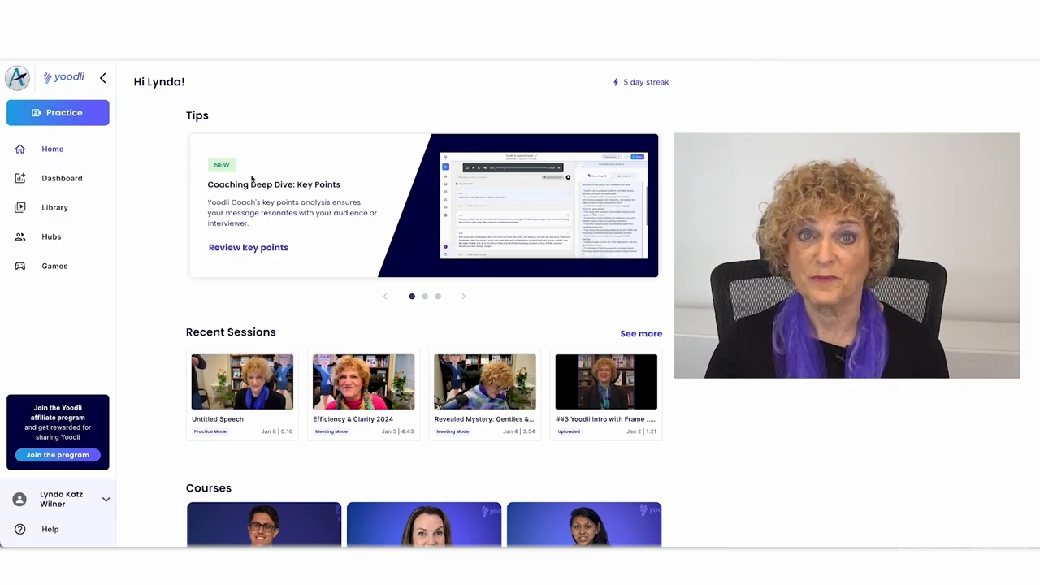
# - Skim the next tip, then list the interview, presentation, conversation and upload practice types
pyautogui.click(464, 296)
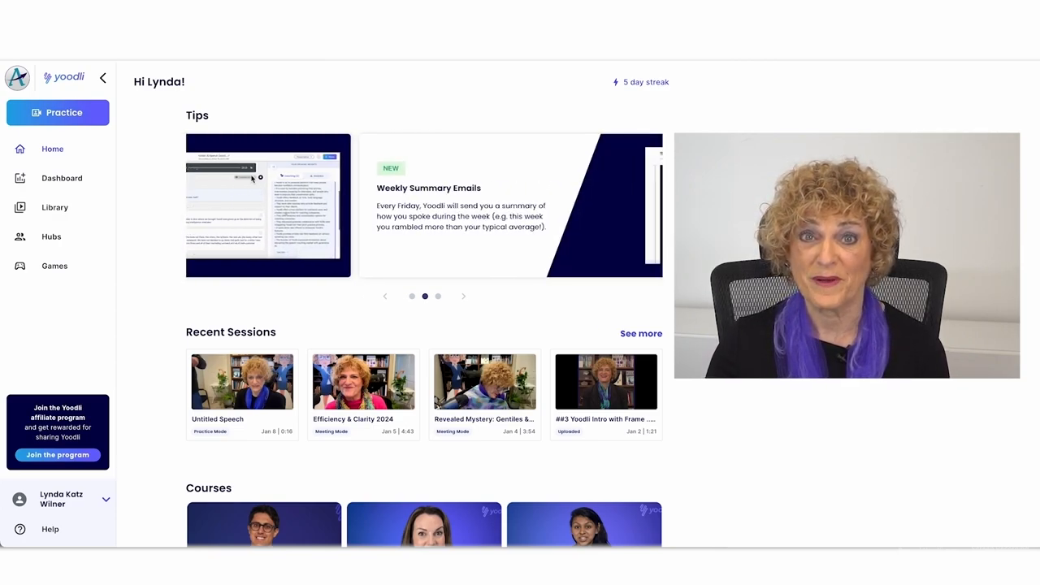
pyautogui.scroll(-3)
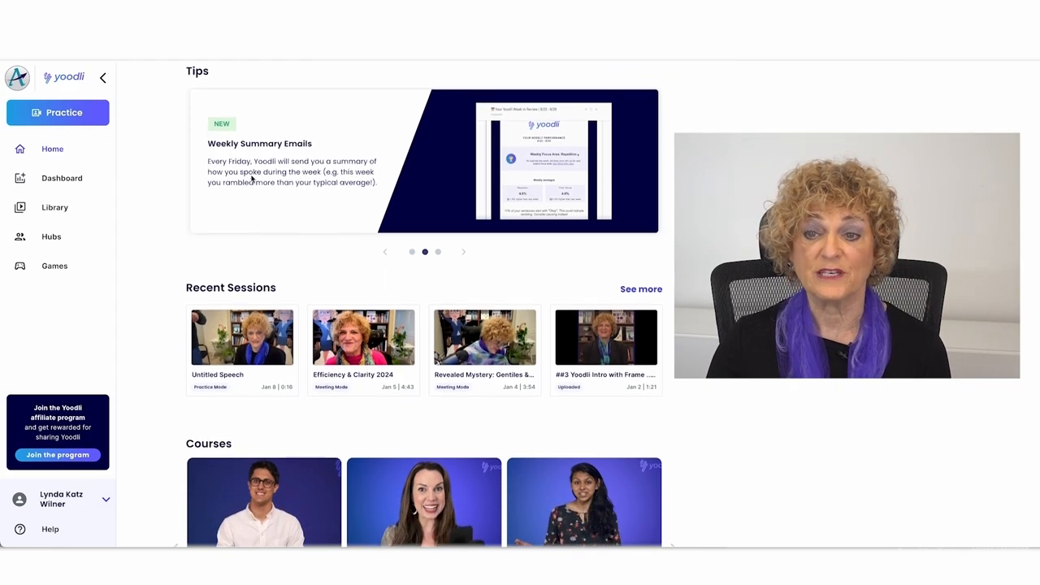
pyautogui.scroll(-3)
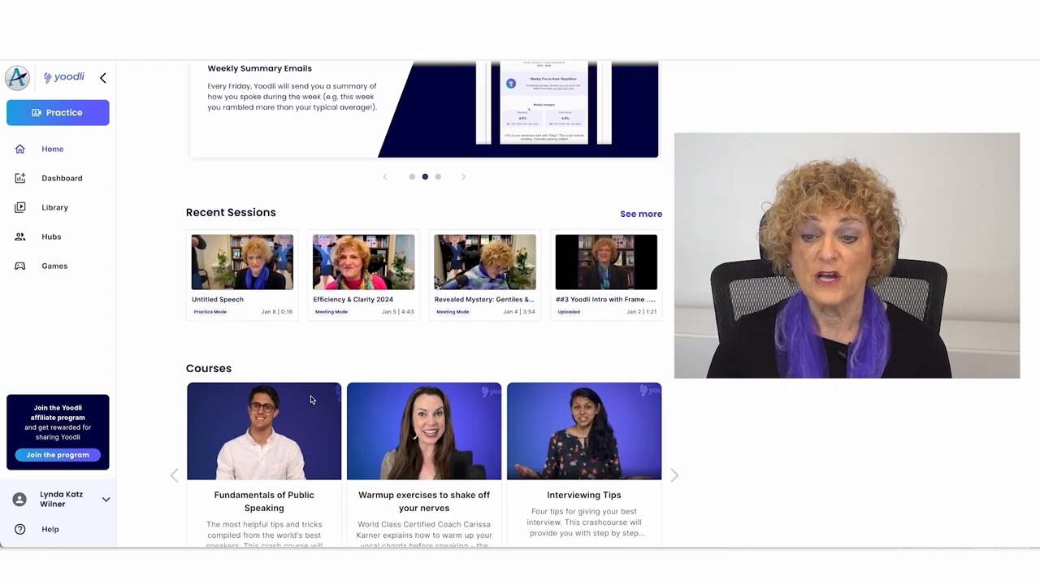
pyautogui.scroll(-3)
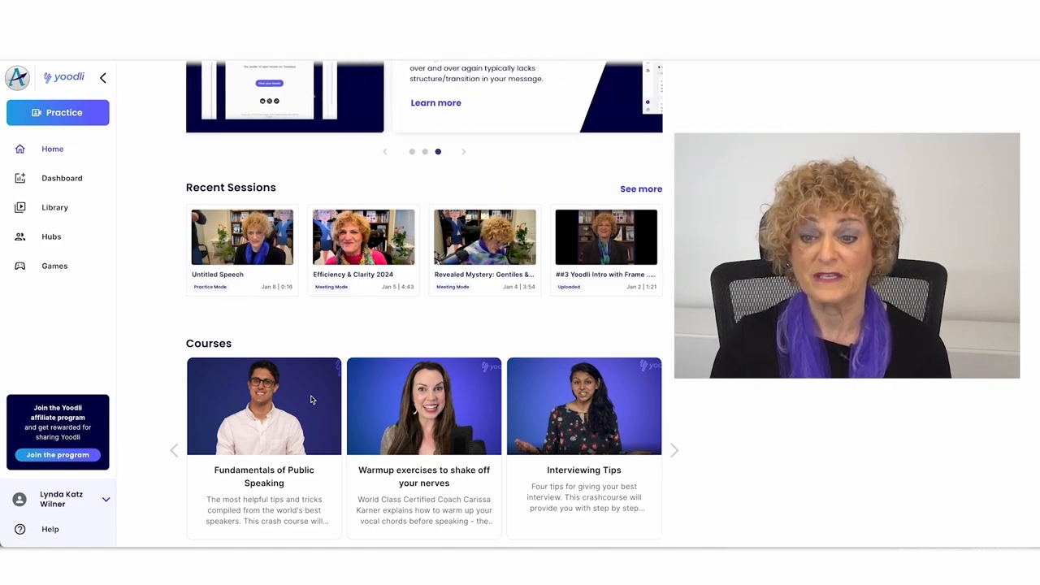
pyautogui.scroll(-3)
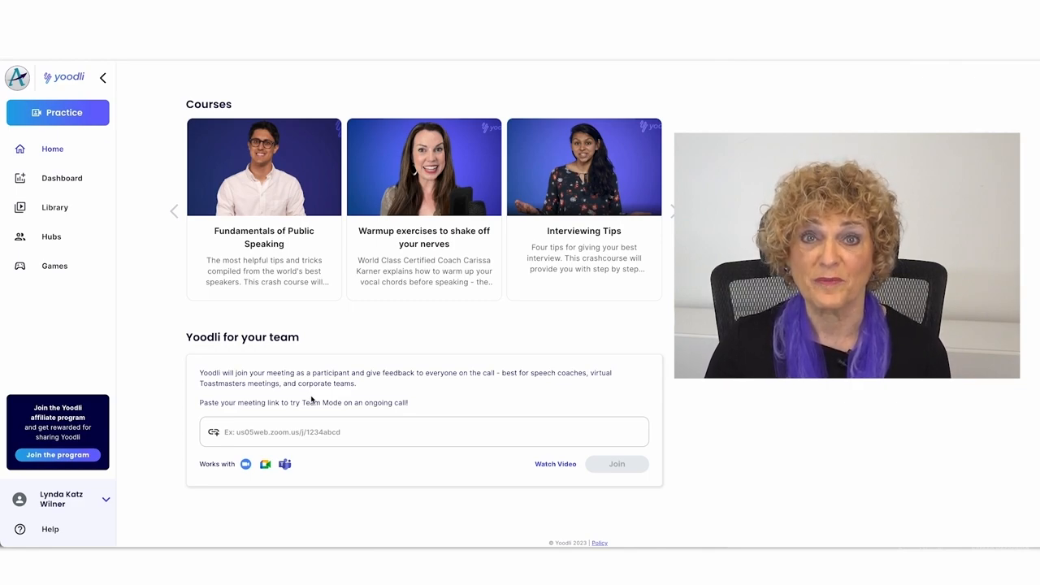
pyautogui.moveTo(303, 445)
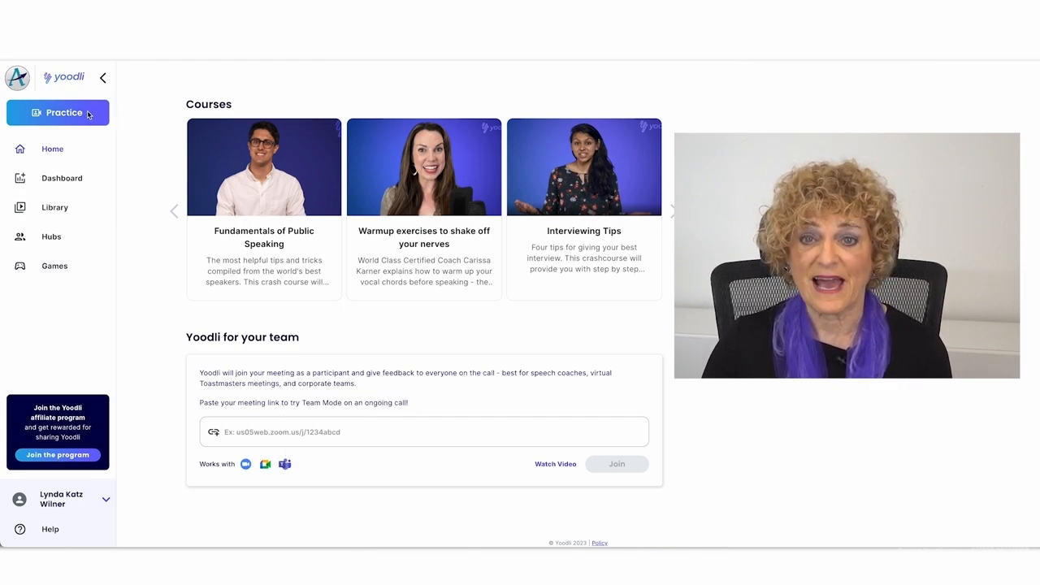
pyautogui.click(64, 112)
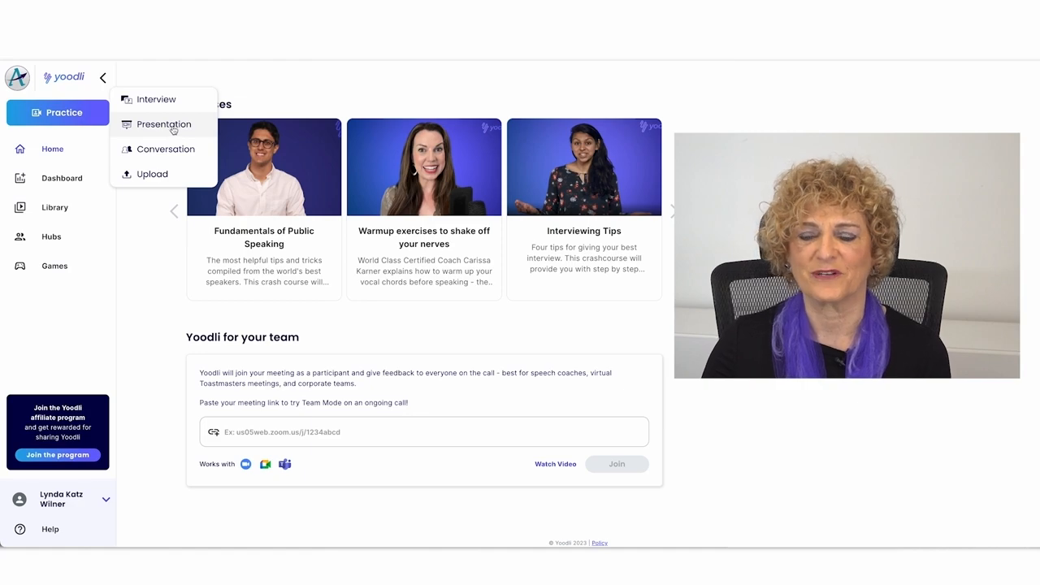
# - Start a Presentation practice, reviewing and closing the recording settings to reach the camera preview
pyautogui.click(163, 124)
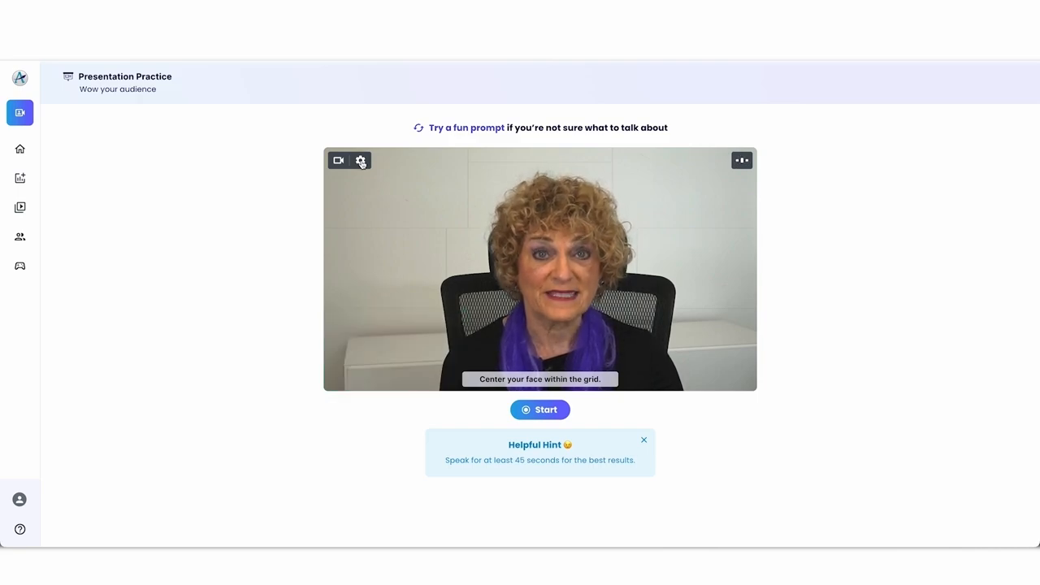
pyautogui.click(361, 160)
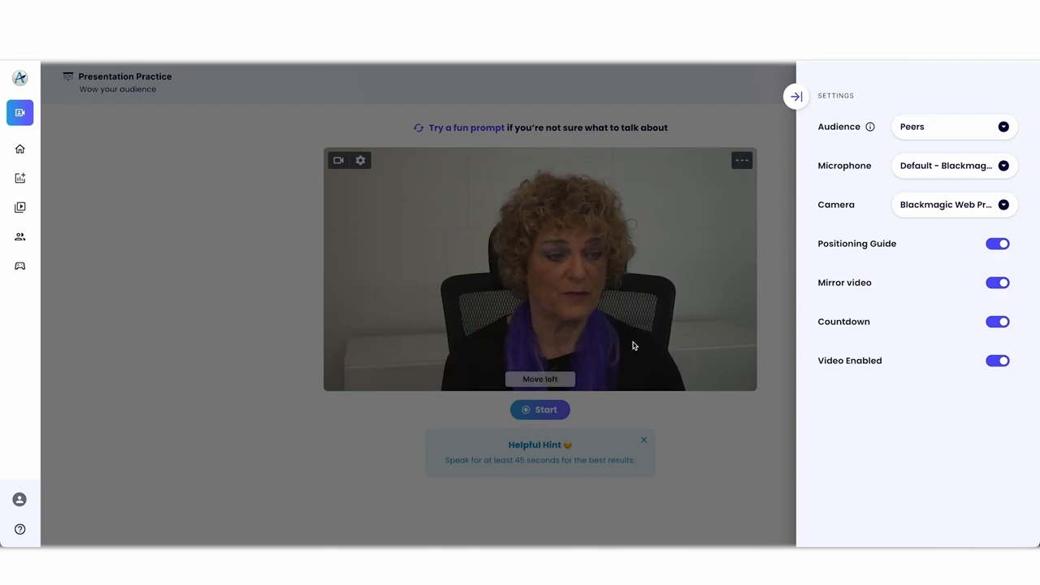
pyautogui.click(795, 96)
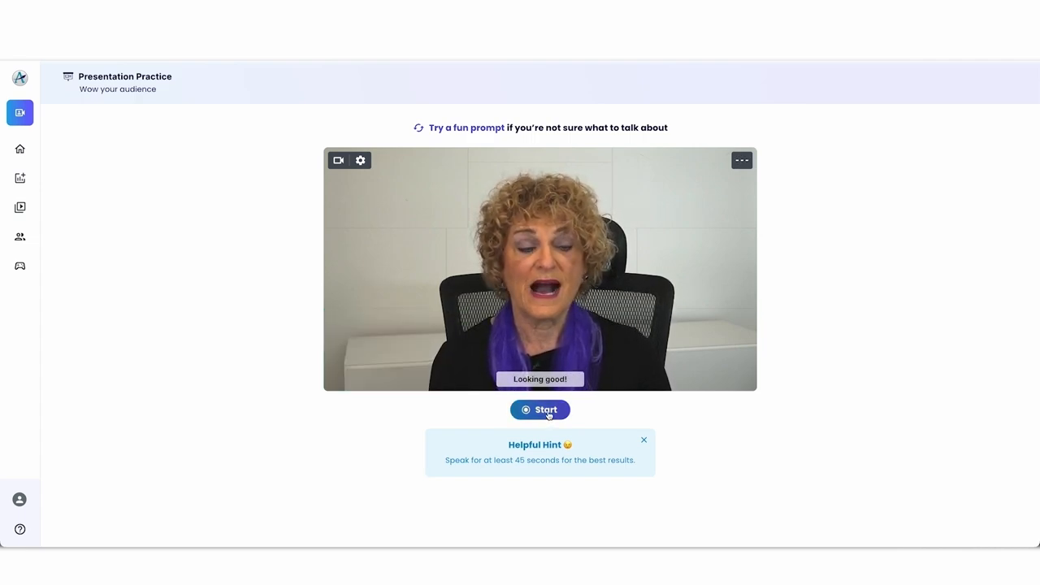
# - Record about 46 seconds of presentation practice, then end the session
pyautogui.click(539, 410)
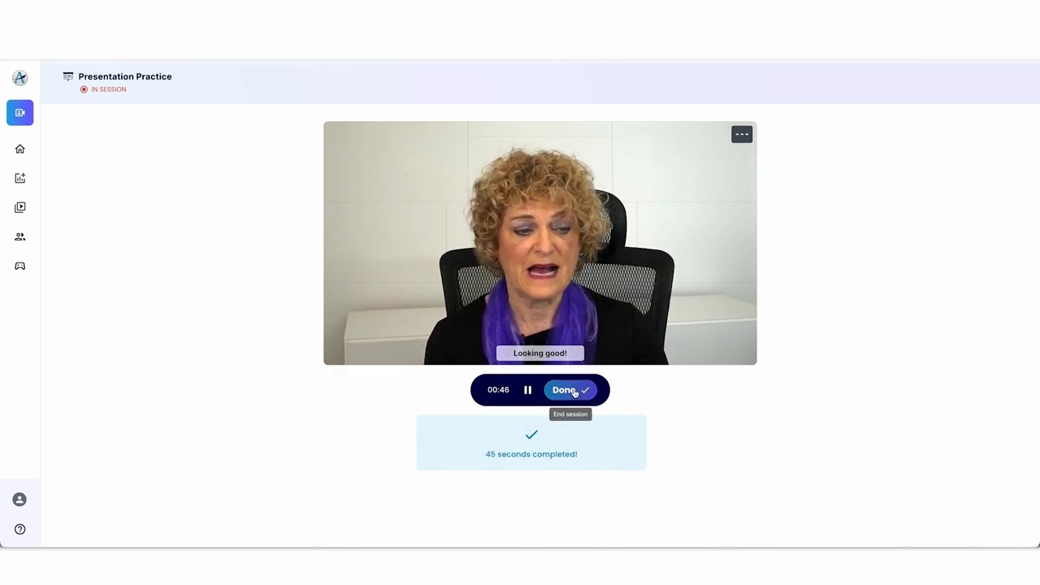
pyautogui.click(565, 390)
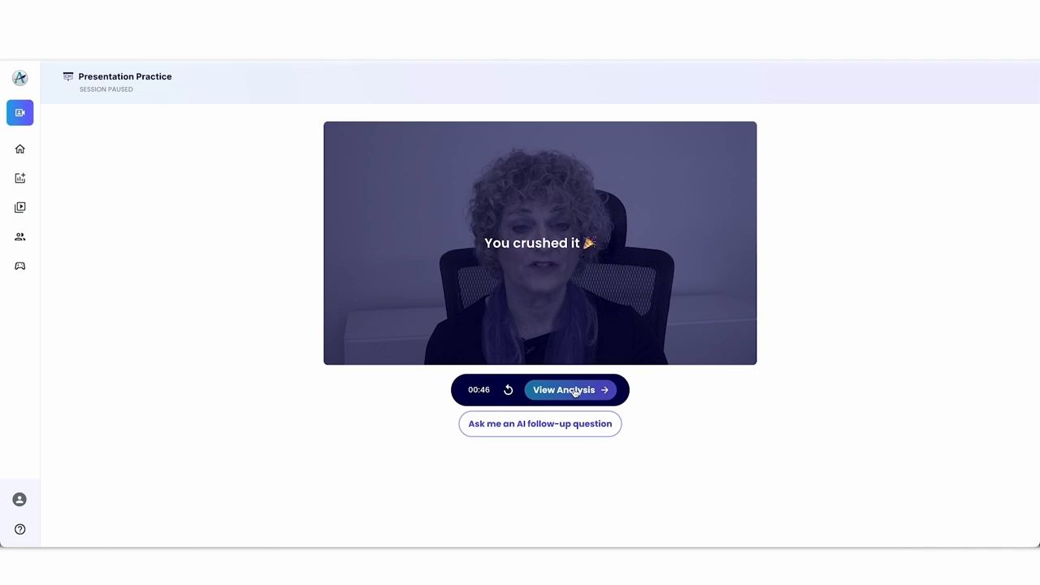
# - Open the recording's analysis and expand the full list of audience key points
pyautogui.click(570, 390)
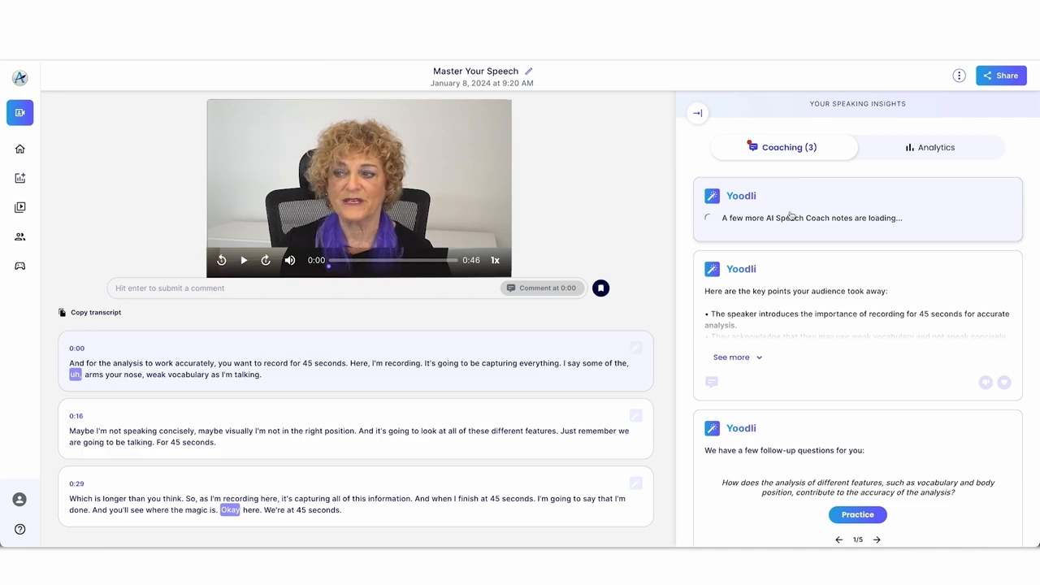
pyautogui.moveTo(803, 243)
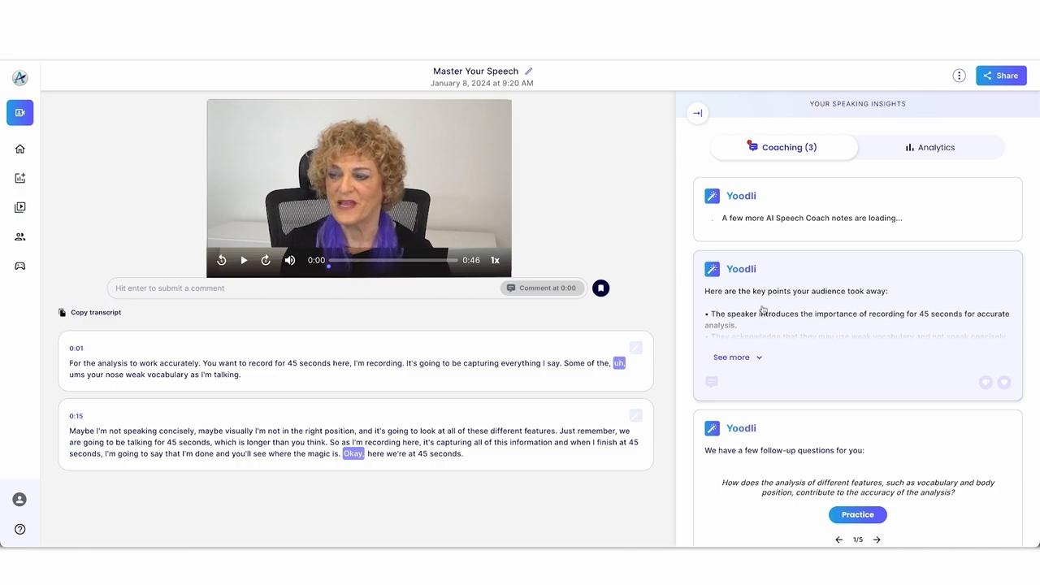
pyautogui.click(731, 357)
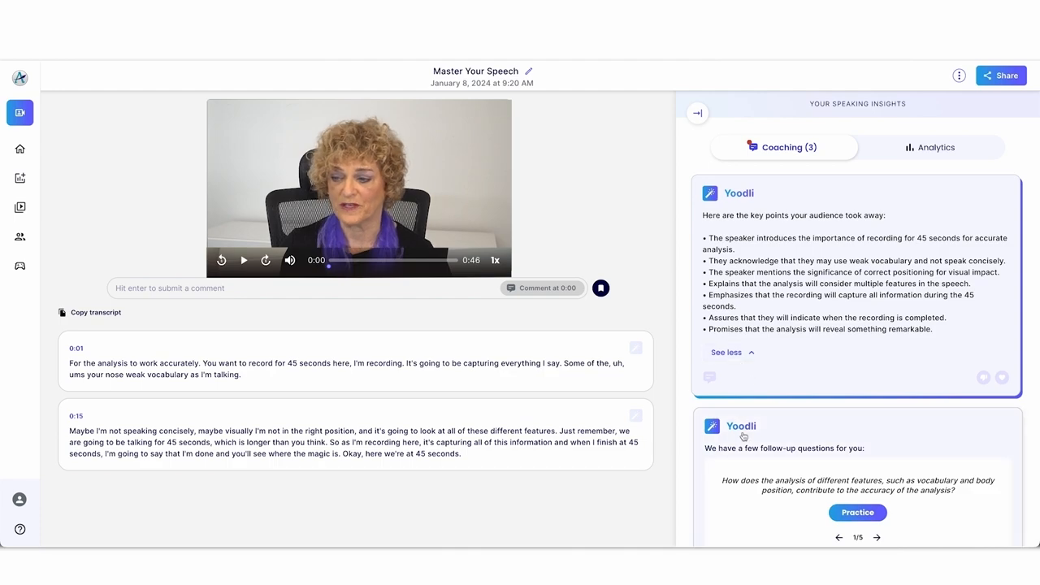
pyautogui.scroll(-3)
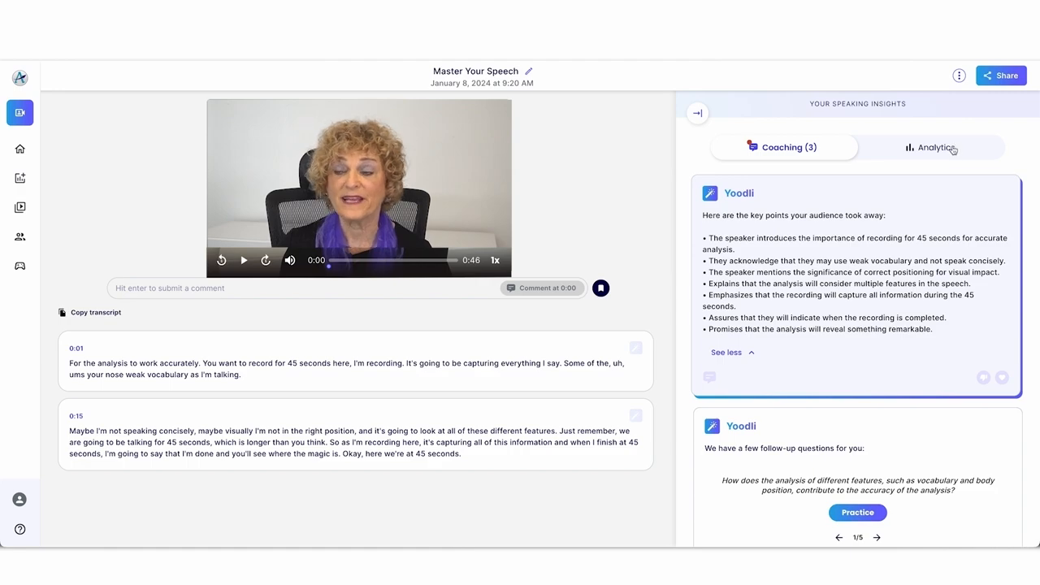
# - Show Analytics with Weak Words expanded, highlighting 'just' and 'so' in the transcript
pyautogui.click(930, 147)
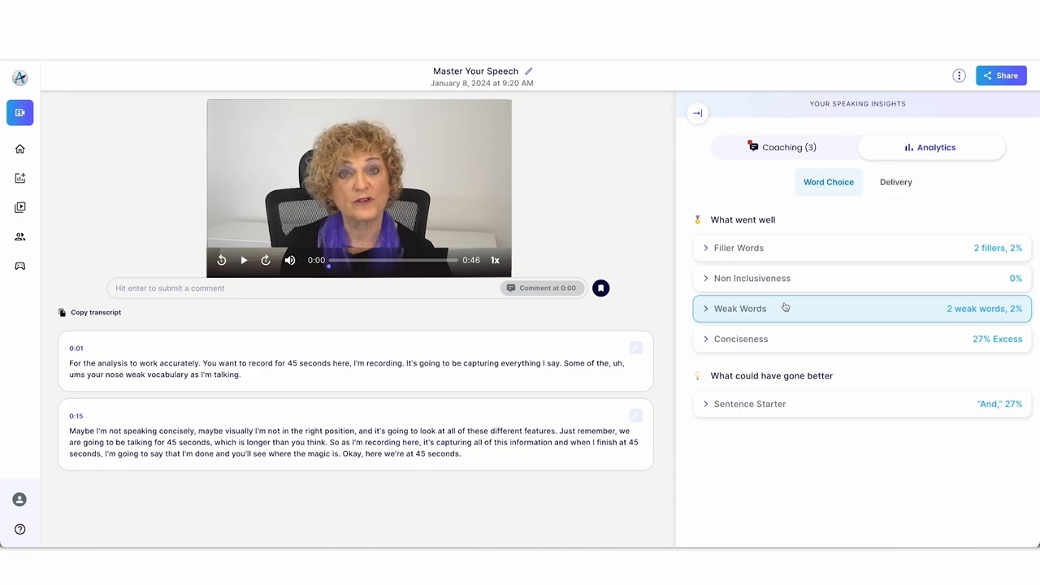
pyautogui.click(740, 308)
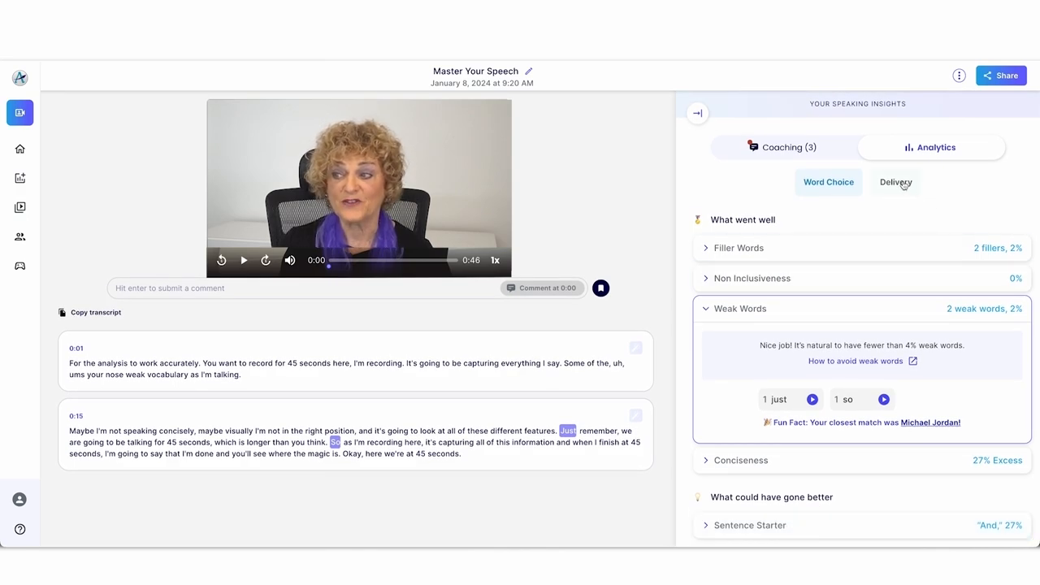
# - Show Delivery analytics with the Pauses result expanded to list timed pauses
pyautogui.click(895, 181)
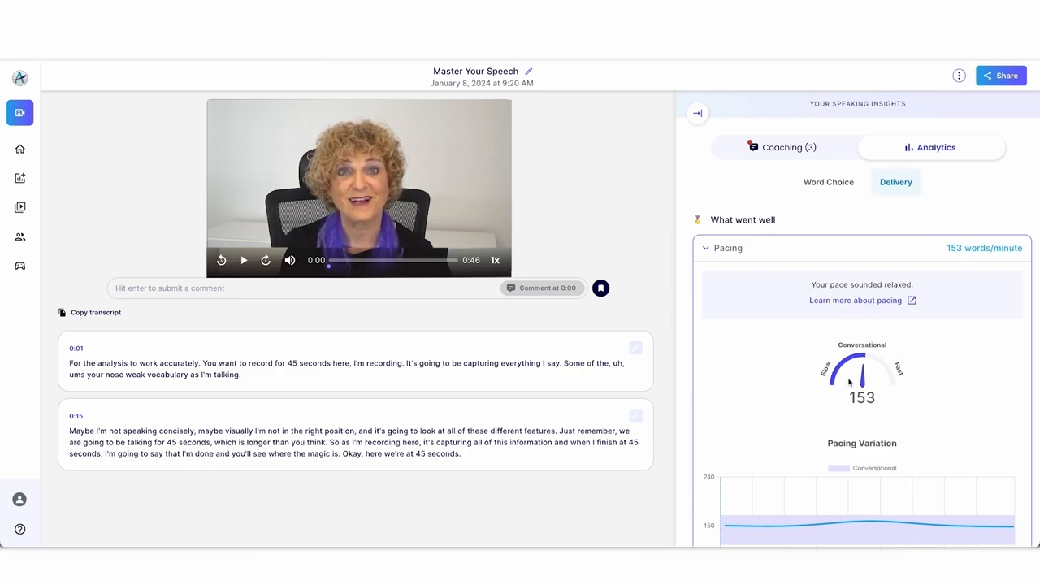
pyautogui.scroll(-3)
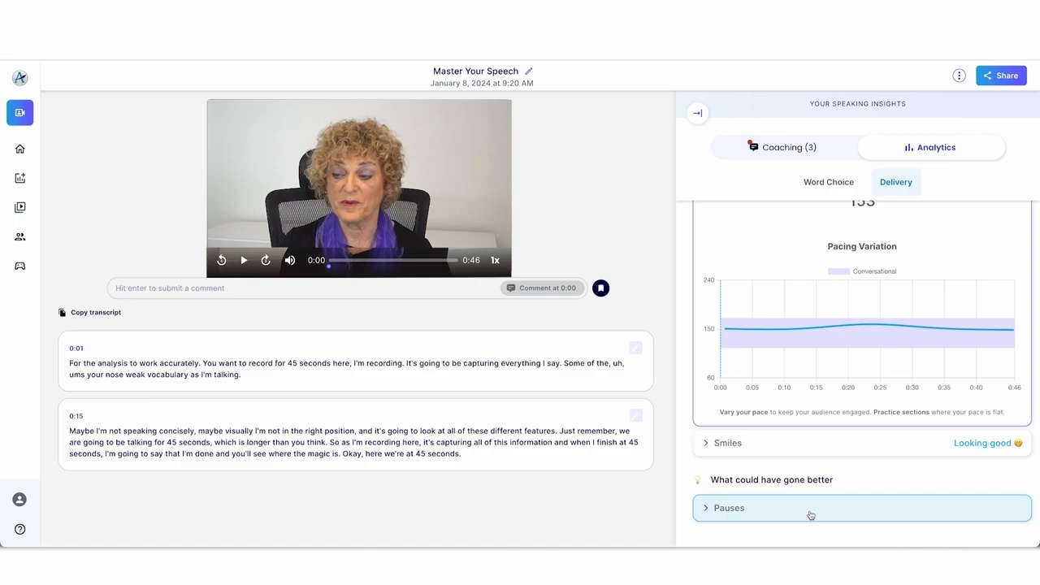
pyautogui.click(729, 508)
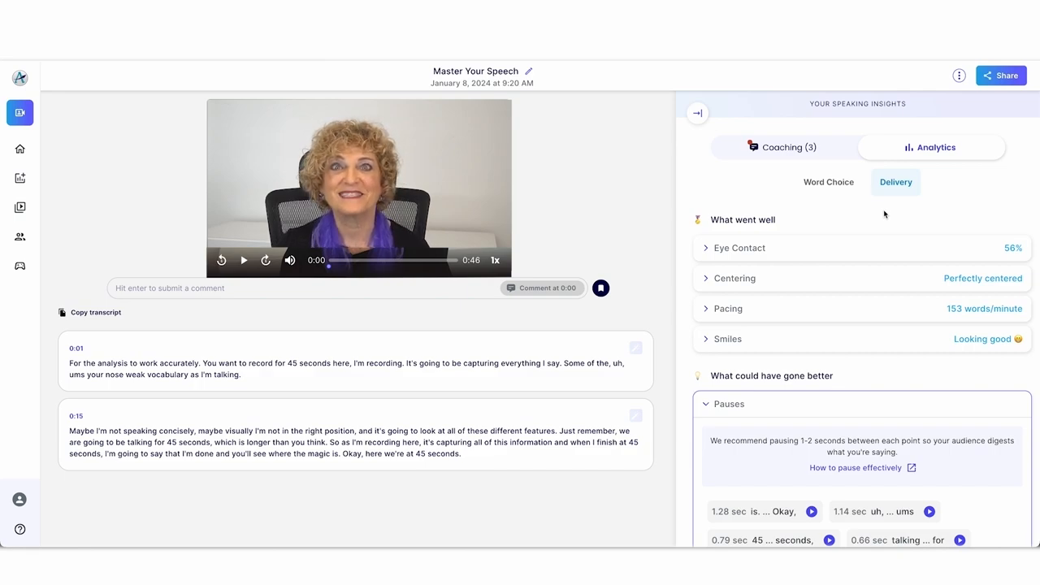
pyautogui.scroll(-3)
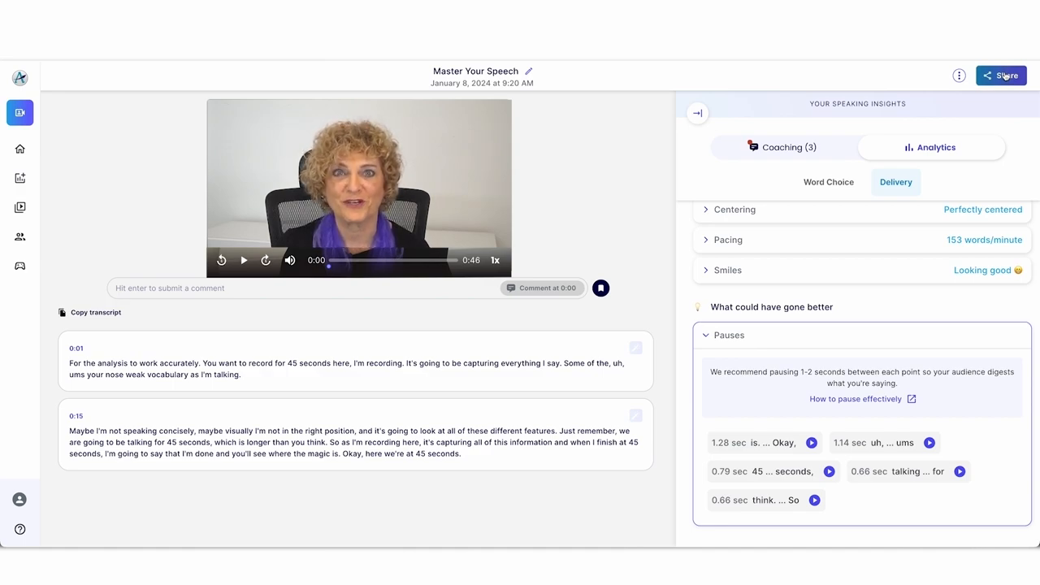
pyautogui.click(1002, 75)
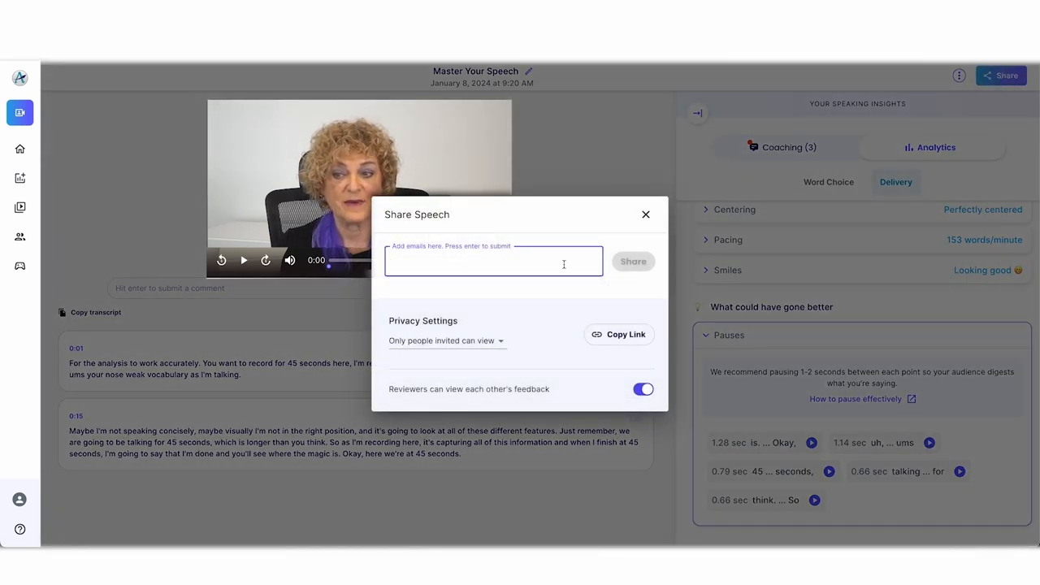
pyautogui.click(618, 334)
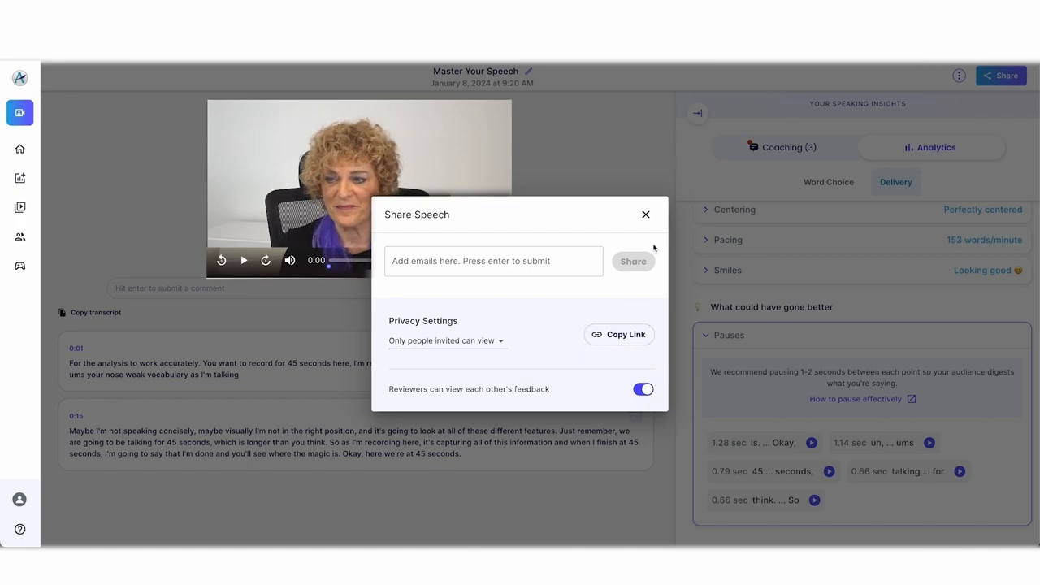
pyautogui.click(645, 214)
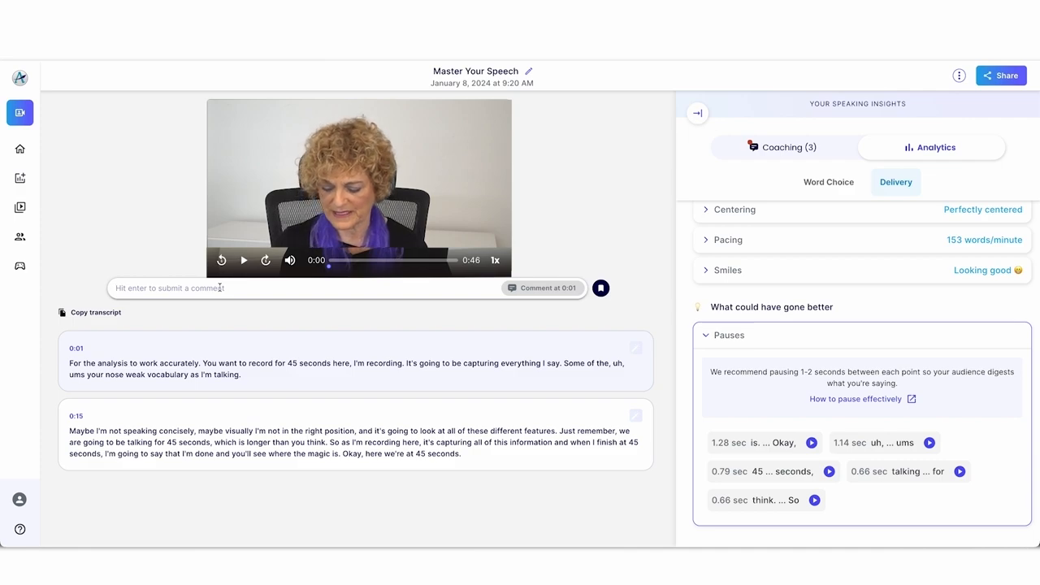
# - Type the comment 'too fast' at the 0:01 mark, leaving it unsubmitted
pyautogui.write('too')
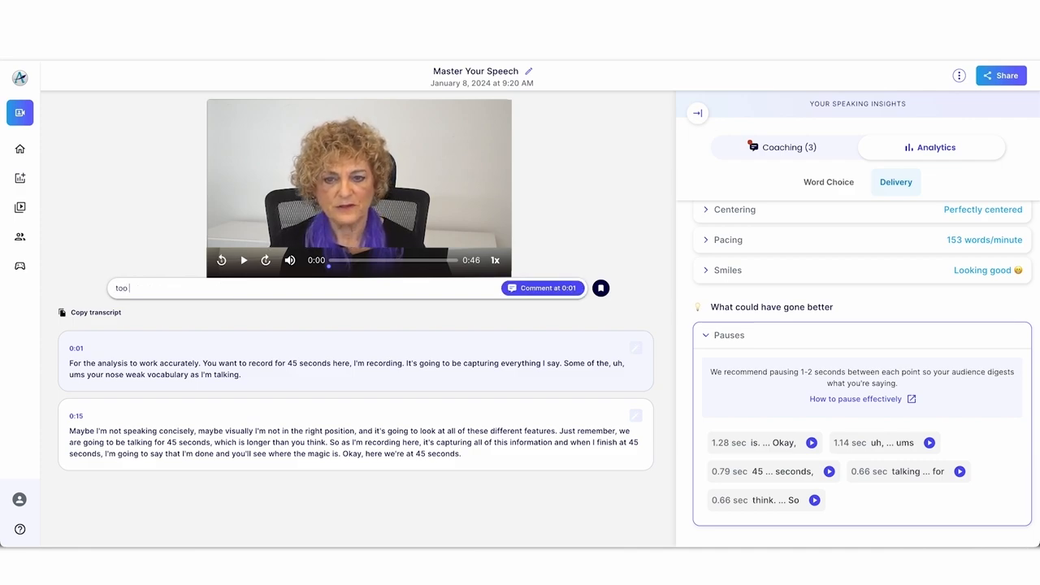
pyautogui.write('fast')
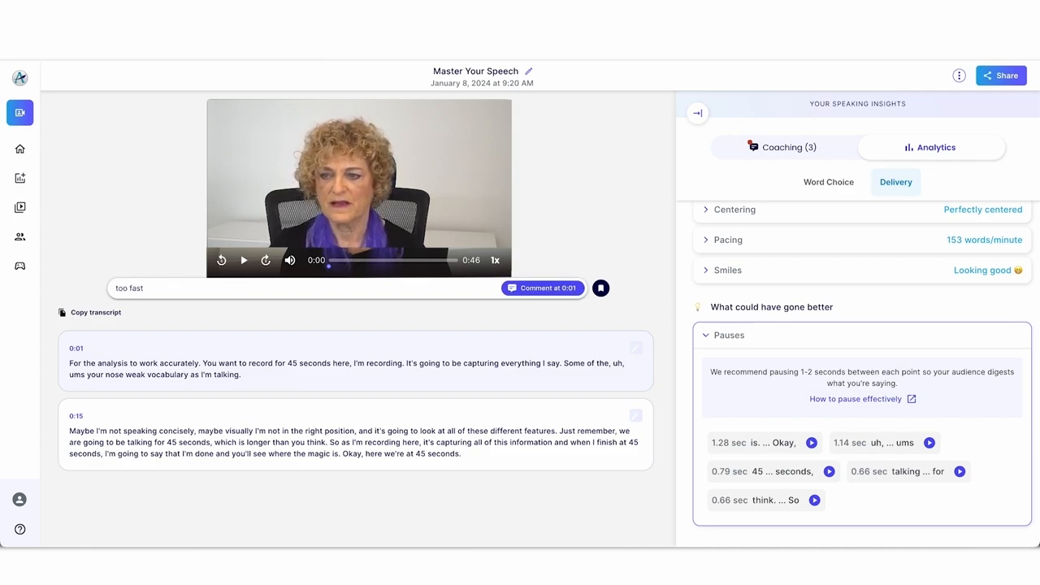